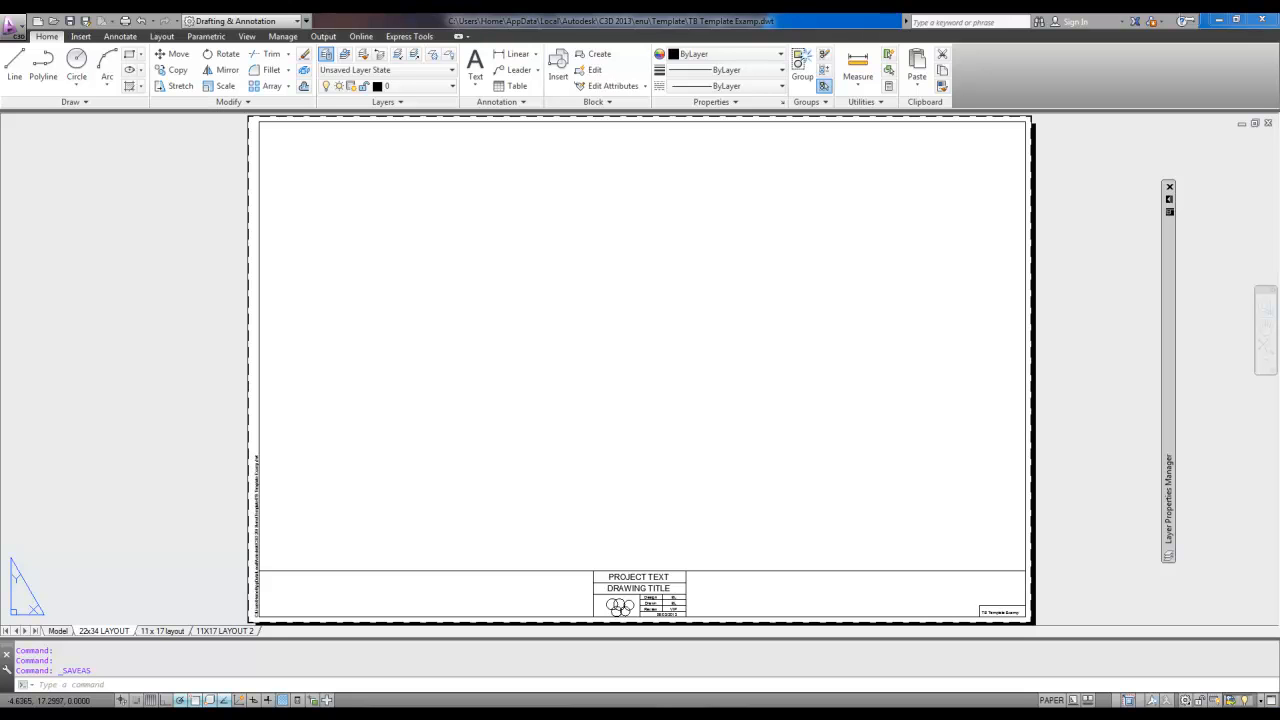
{"action": "mouse_move", "coordinate": [143, 315]}
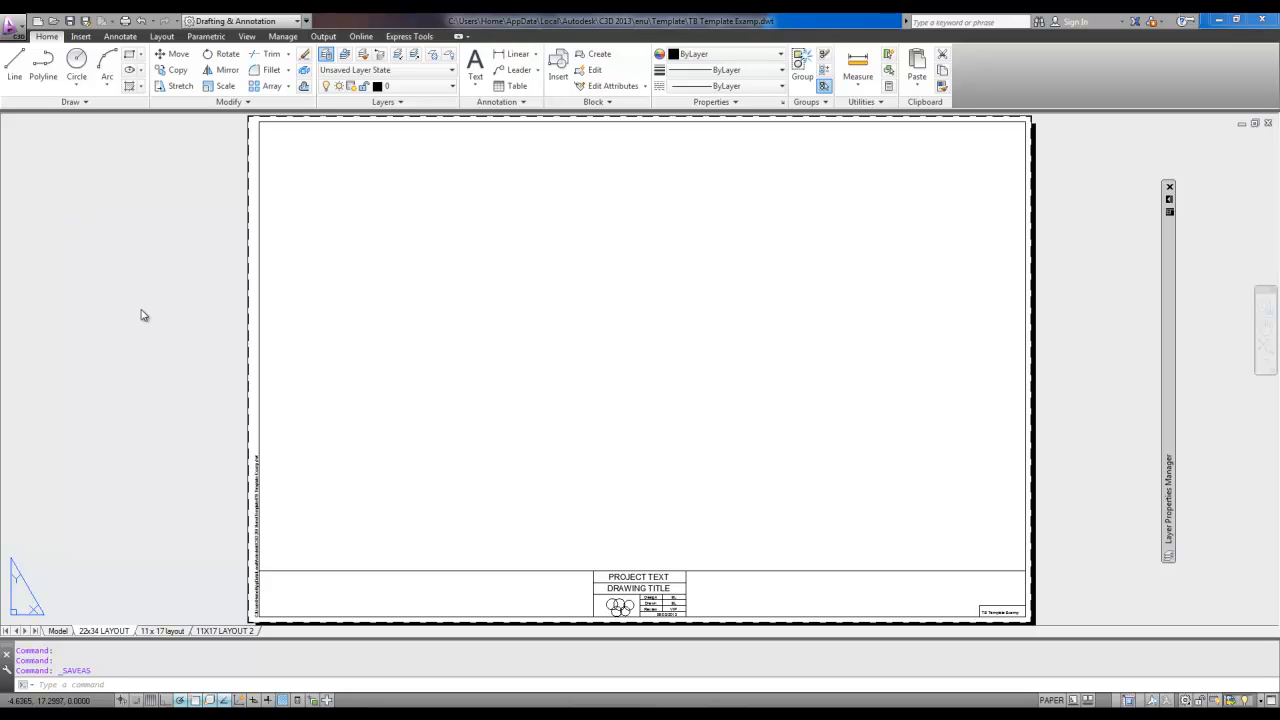
{"action": "mouse_move", "coordinate": [207, 344]}
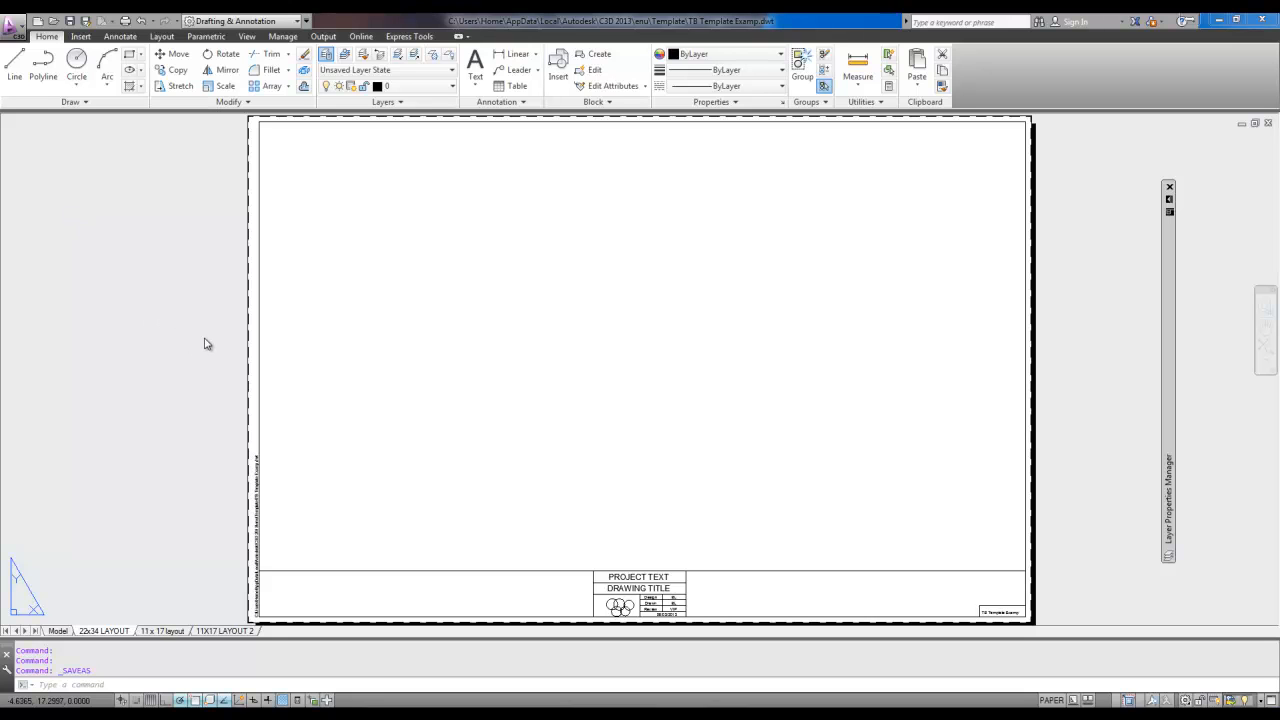
{"action": "mouse_move", "coordinate": [203, 389]}
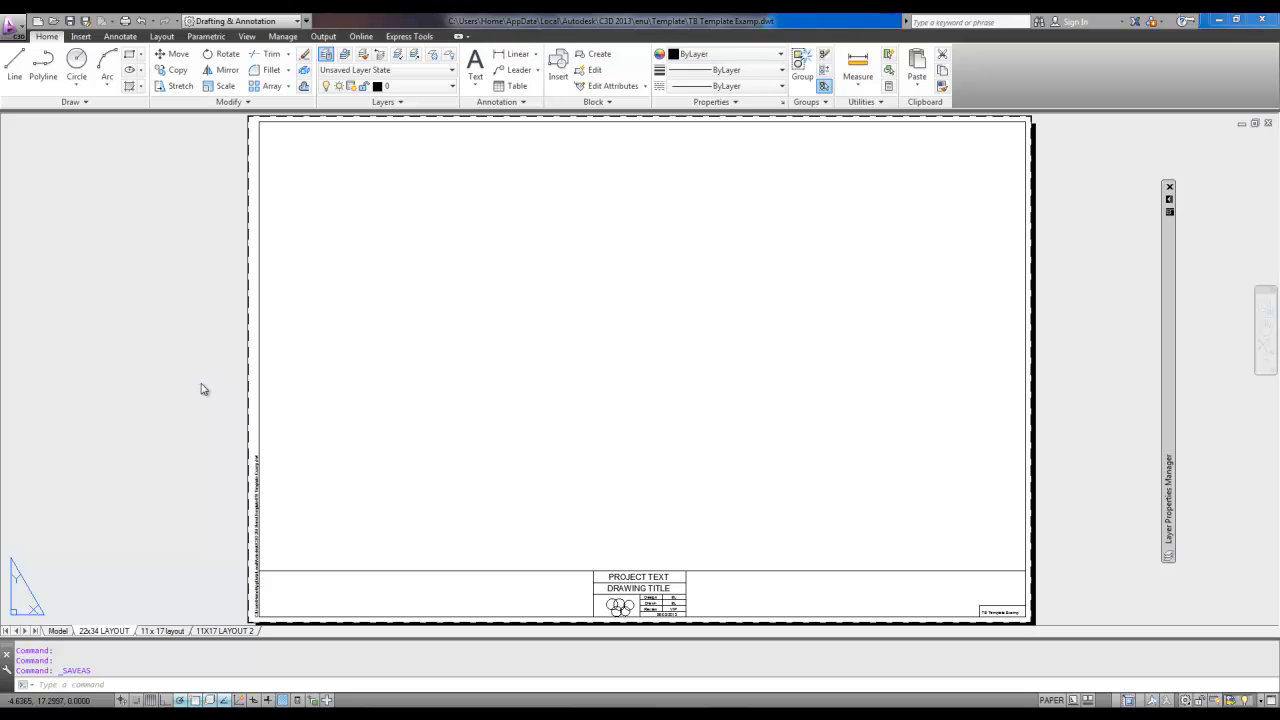
{"action": "mouse_move", "coordinate": [203, 443]}
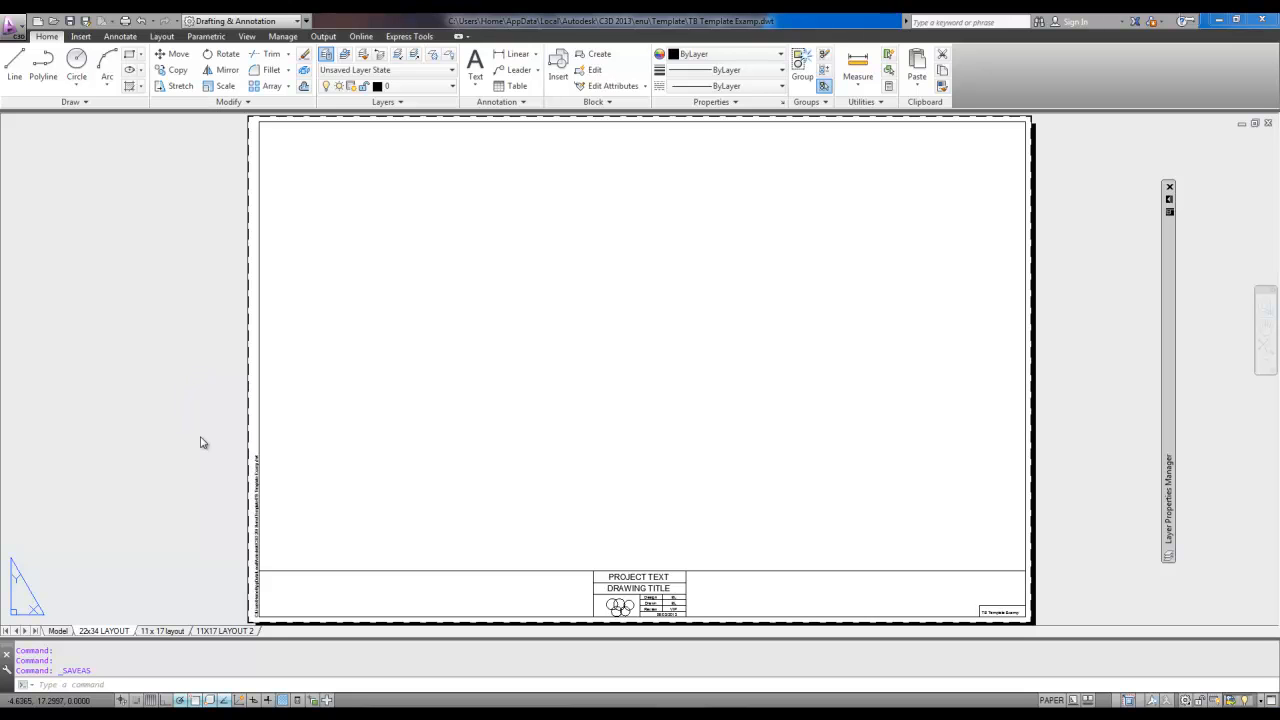
{"action": "mouse_move", "coordinate": [281, 568]}
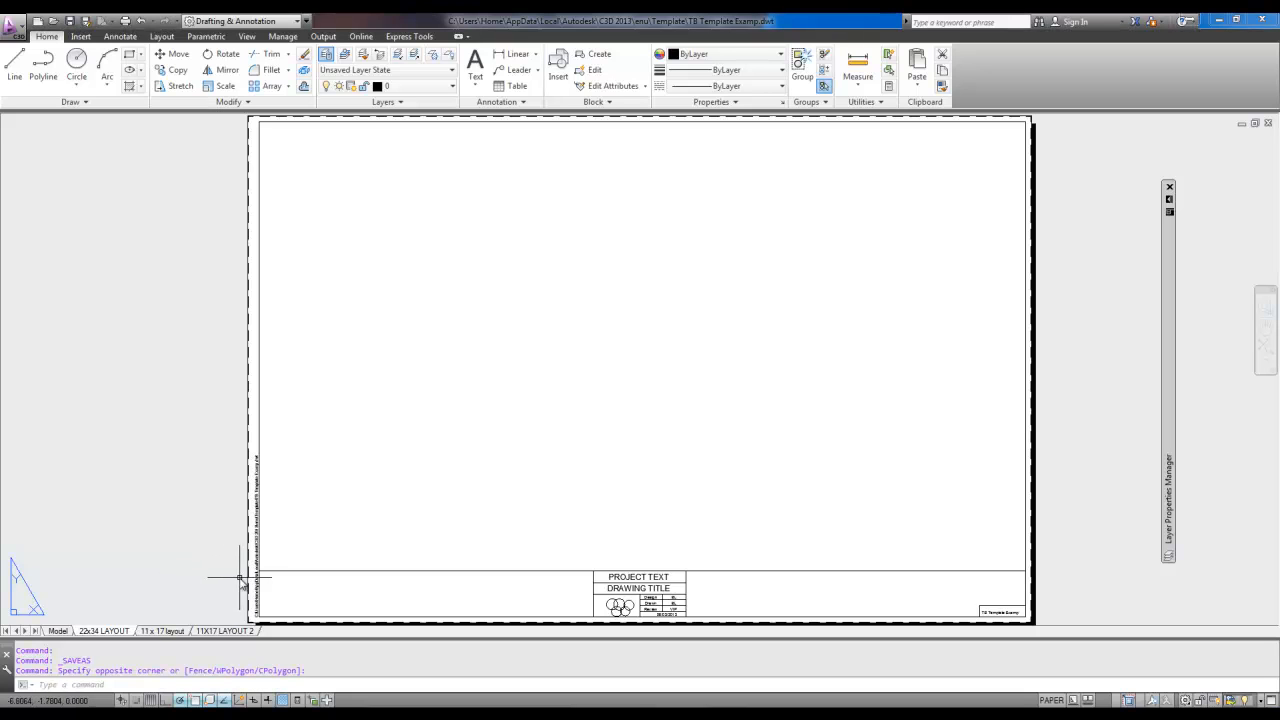
{"action": "mouse_move", "coordinate": [220, 620]}
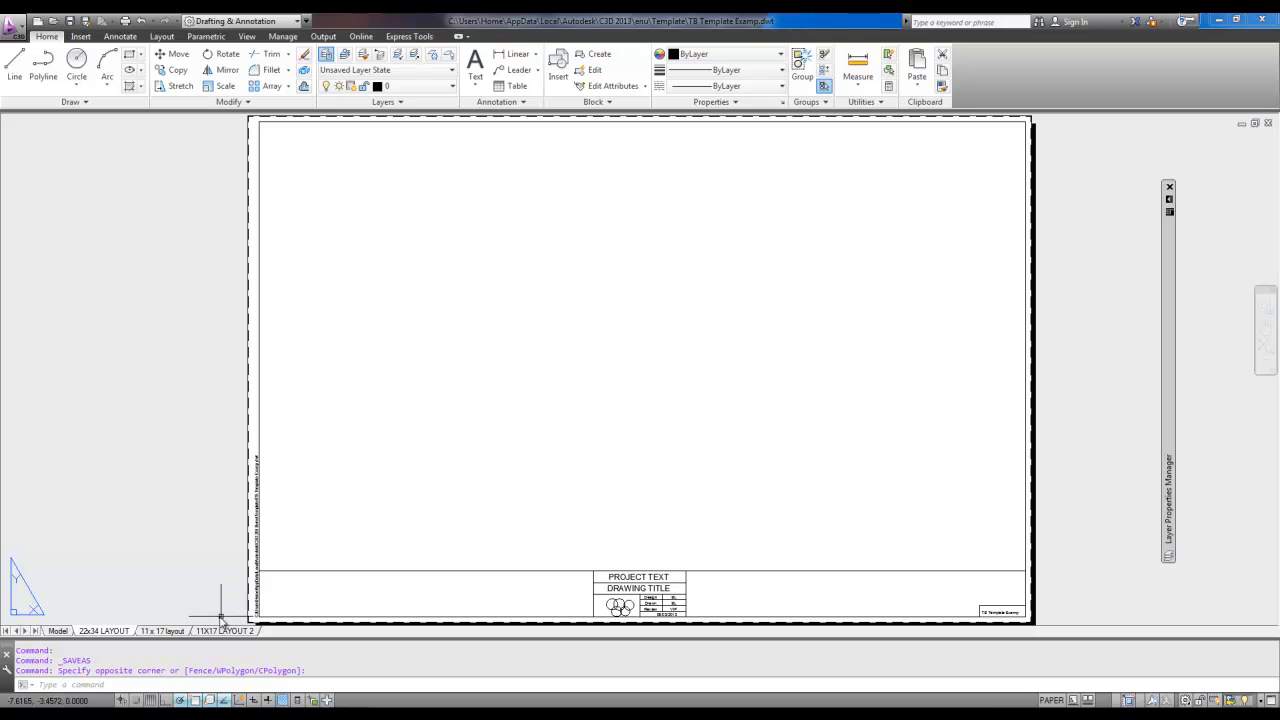
{"action": "mouse_move", "coordinate": [166, 556]}
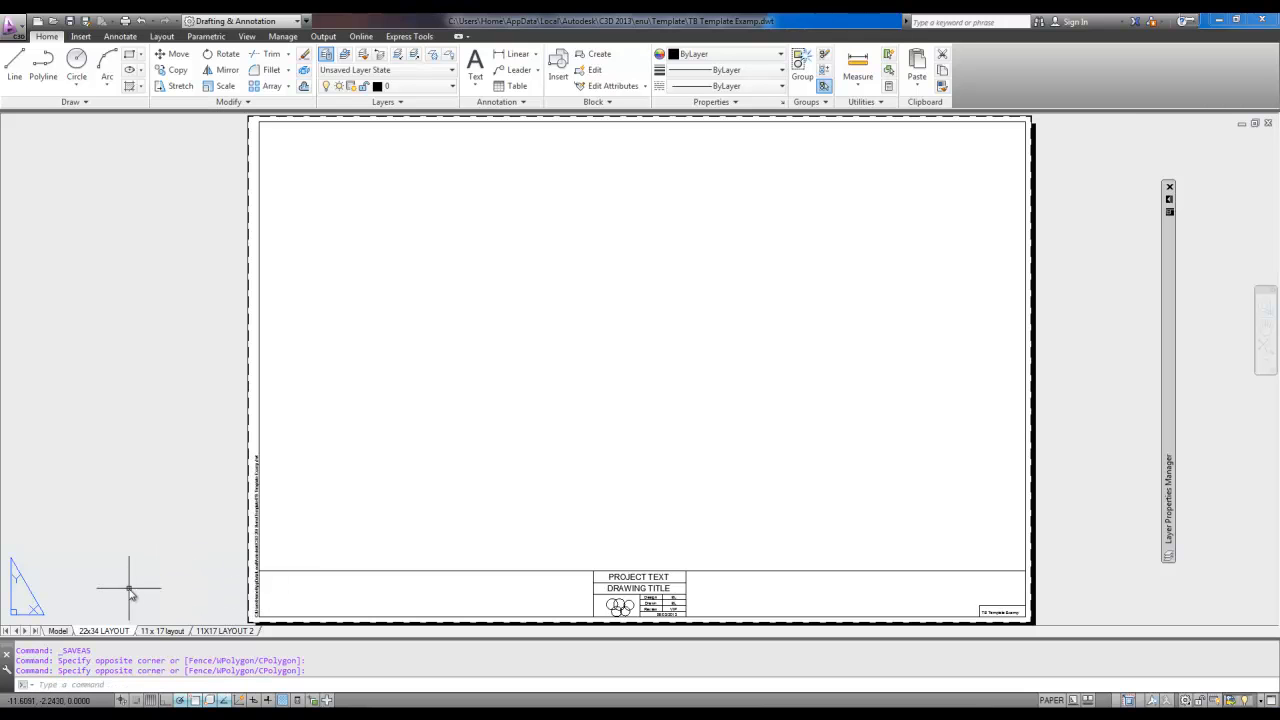
{"action": "mouse_move", "coordinate": [138, 585]}
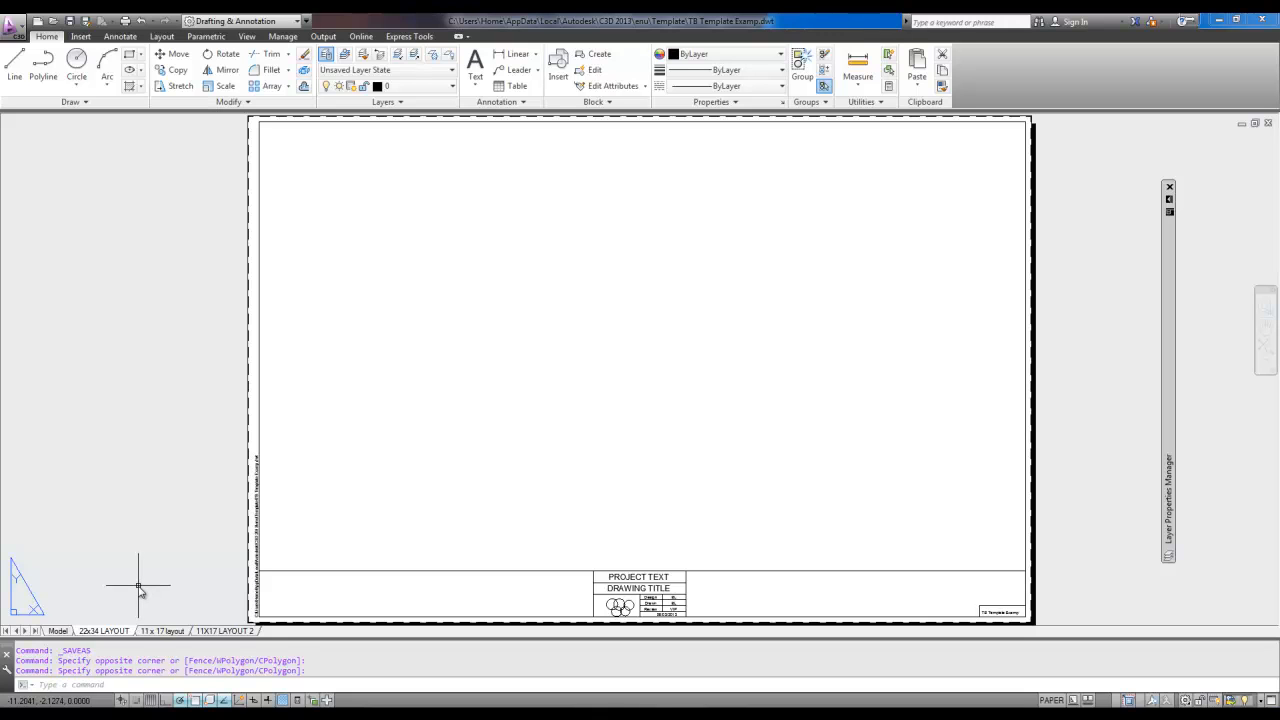
{"action": "mouse_move", "coordinate": [183, 568]}
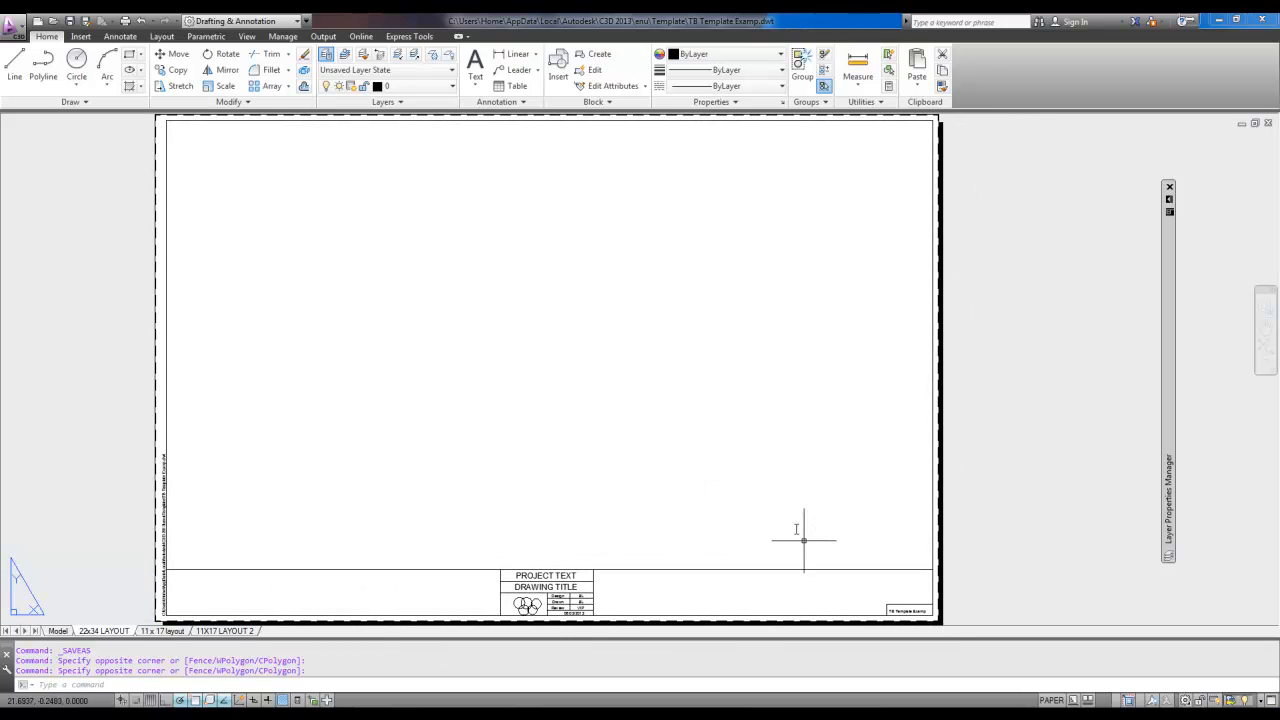
{"action": "mouse_move", "coordinate": [273, 592]}
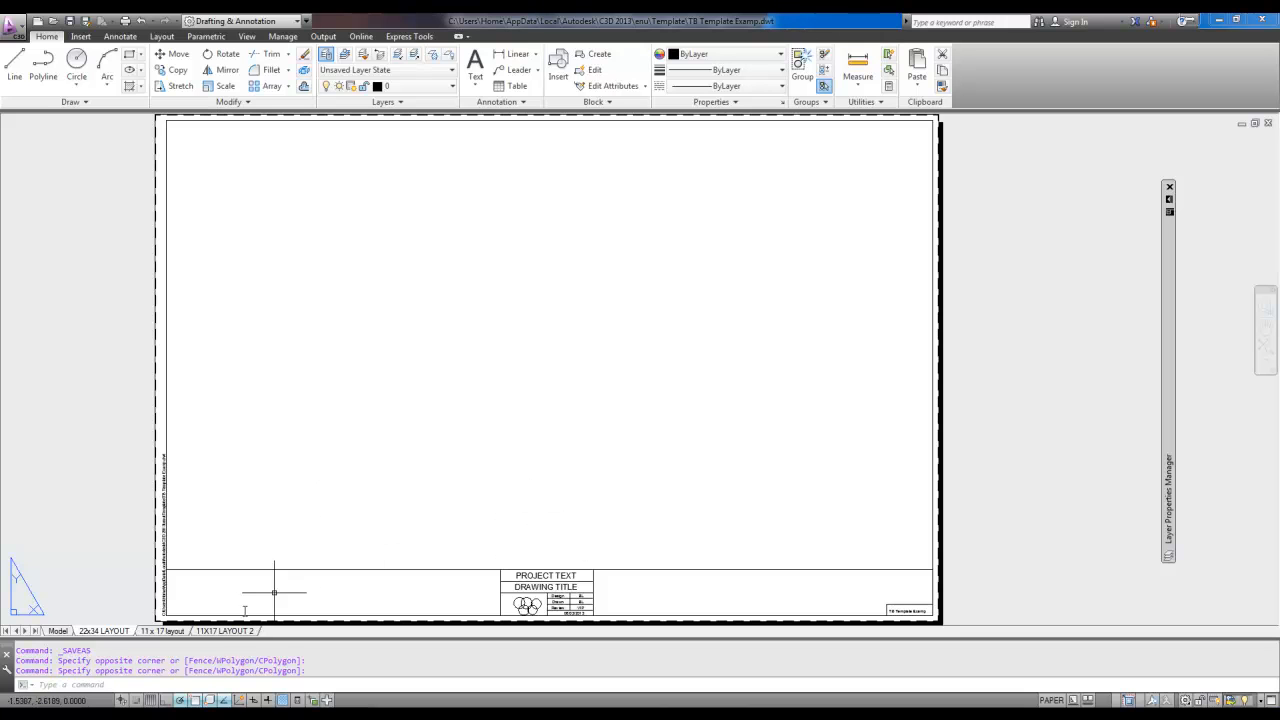
Step: Switch to the 11X17 LAYOUT 2 sheet and open the title block's attribute editor
{"action": "left_click", "coordinate": [225, 630]}
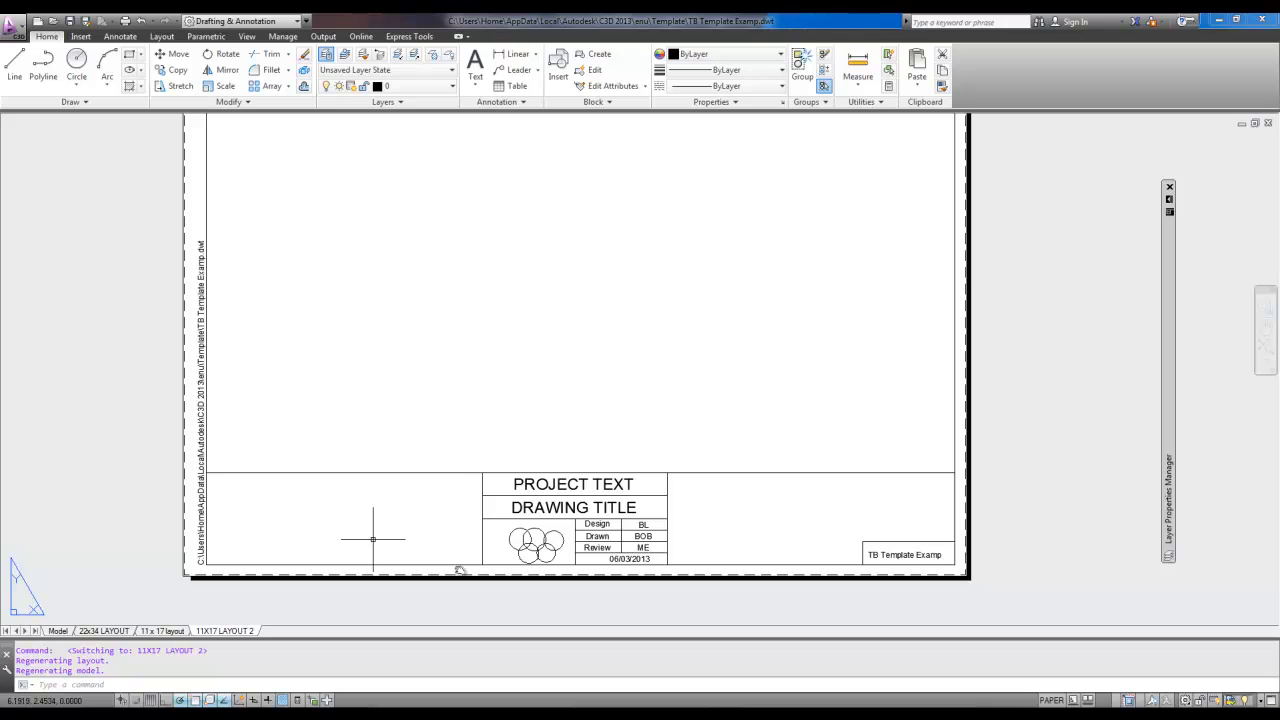
{"action": "mouse_move", "coordinate": [242, 545]}
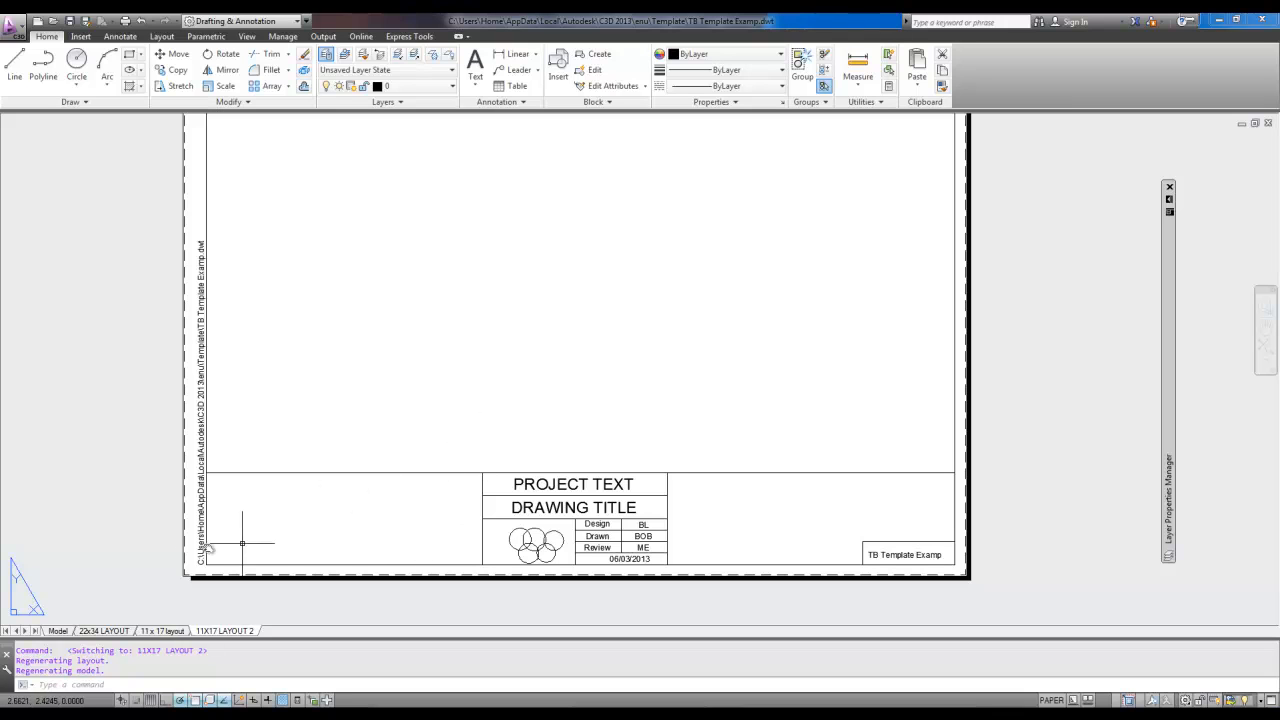
{"action": "mouse_move", "coordinate": [108, 259]}
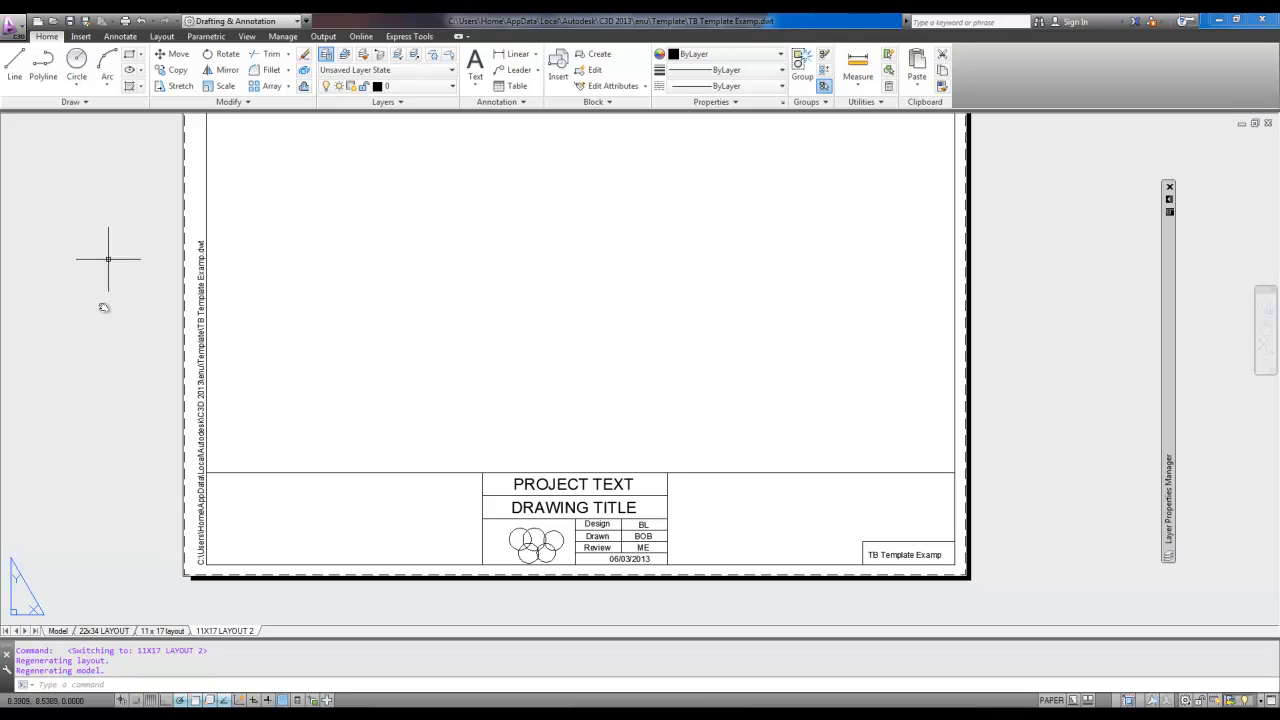
{"action": "mouse_move", "coordinate": [105, 327]}
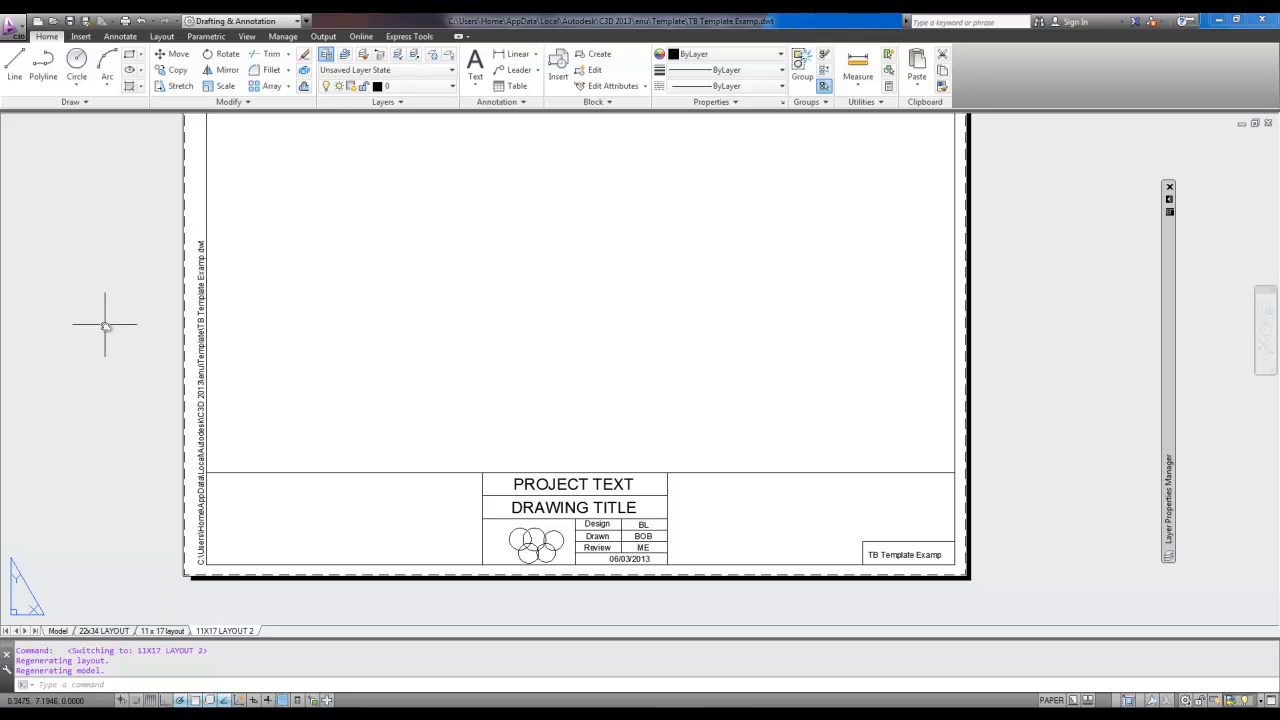
{"action": "mouse_move", "coordinate": [634, 557]}
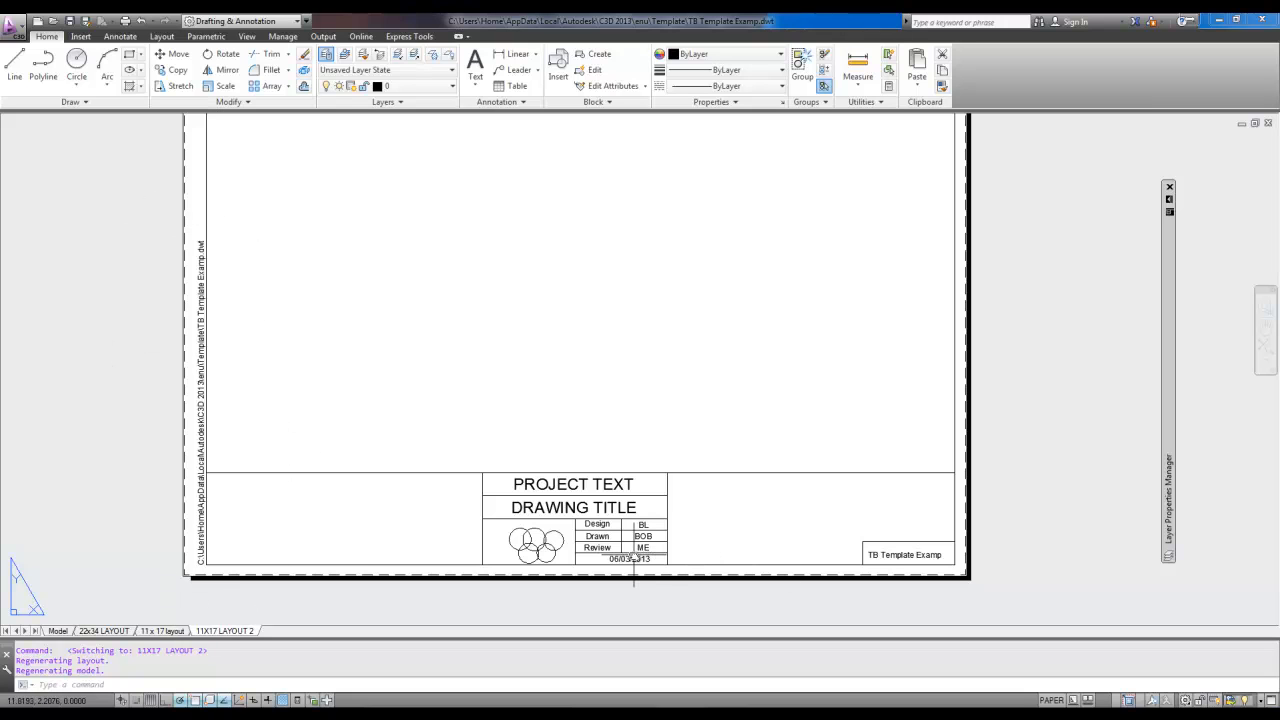
{"action": "mouse_move", "coordinate": [628, 543]}
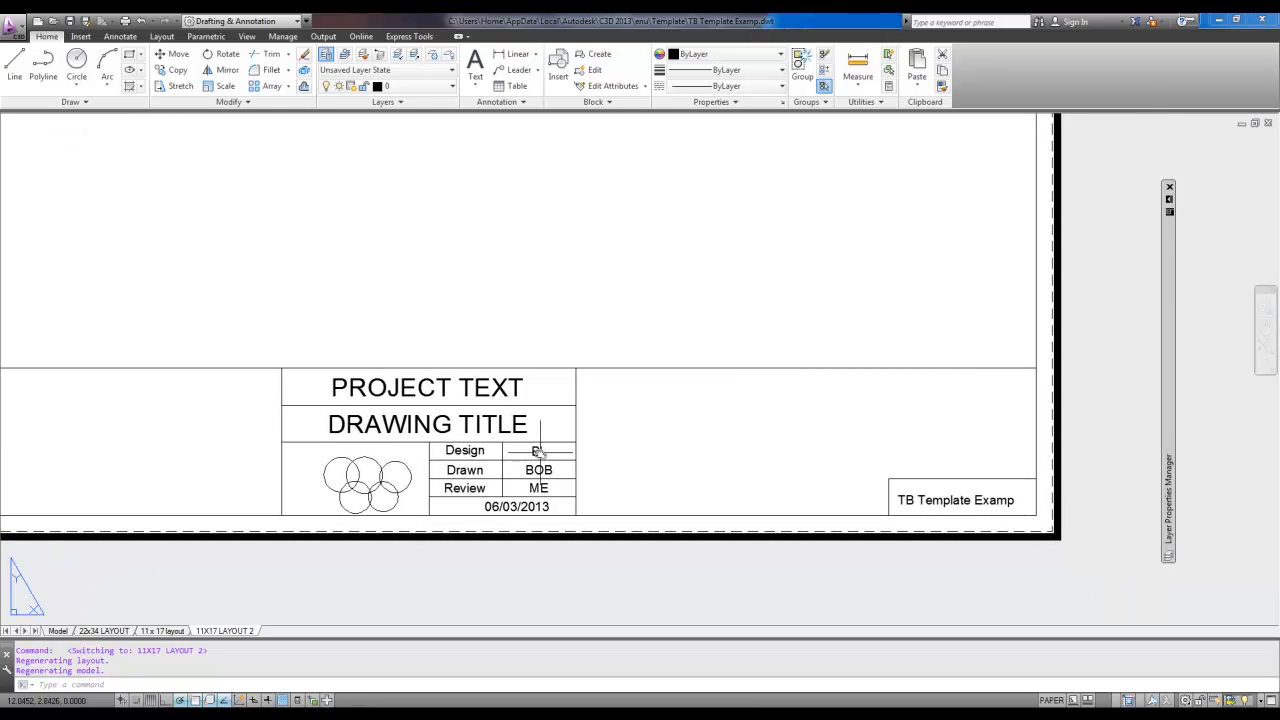
{"action": "double_click", "coordinate": [538, 450]}
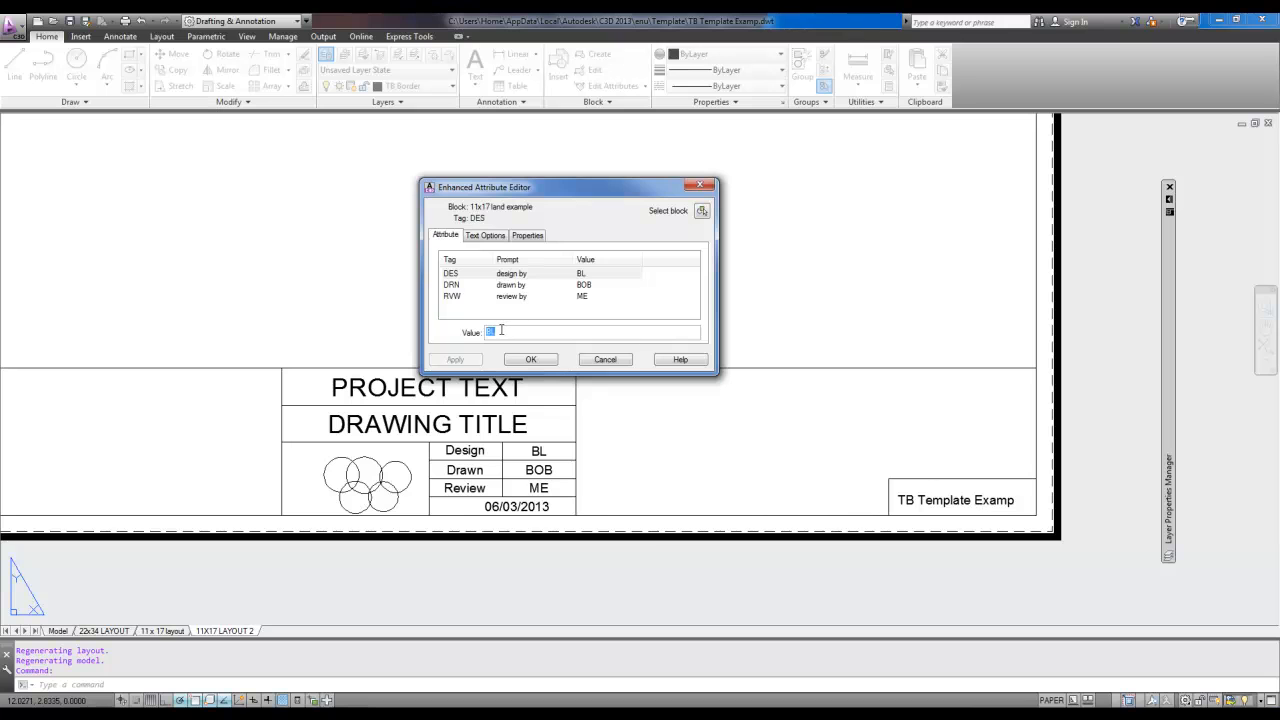
Step: Enter bkl as the design value and confirm the title block attribute edits
{"action": "type", "text": "bkl"}
{"action": "type", "text": "vip"}
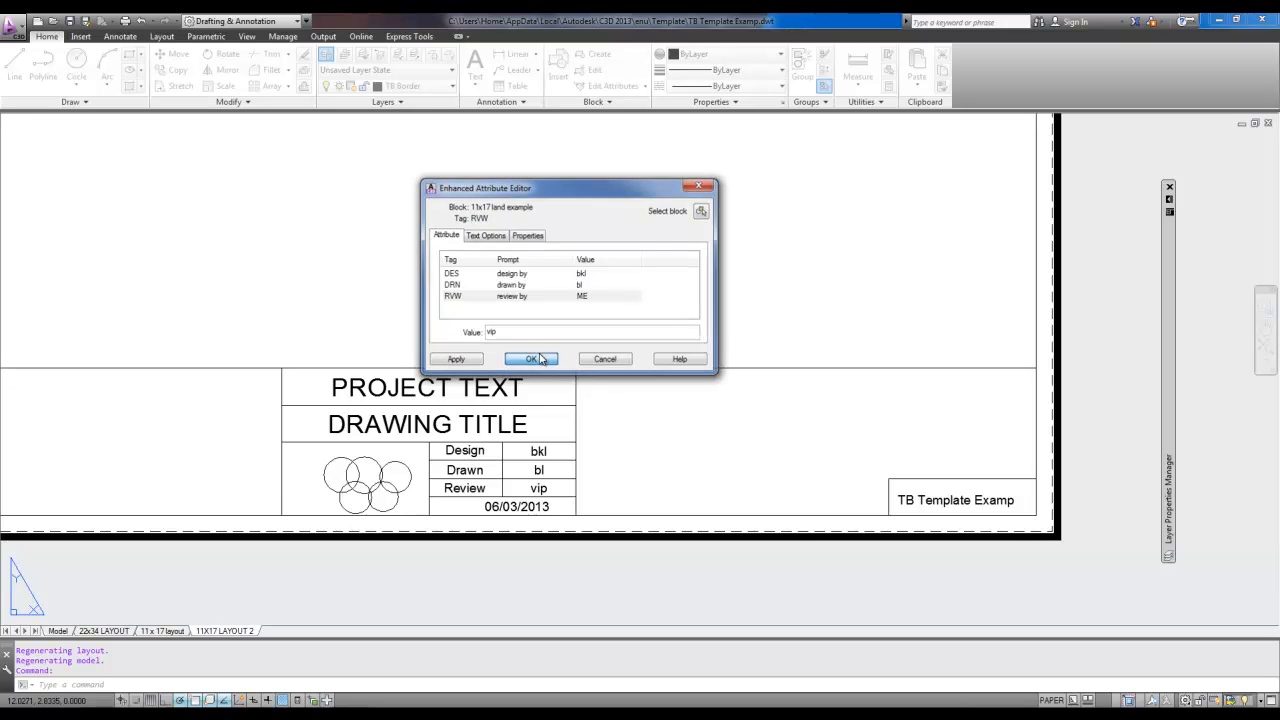
{"action": "left_click", "coordinate": [531, 359]}
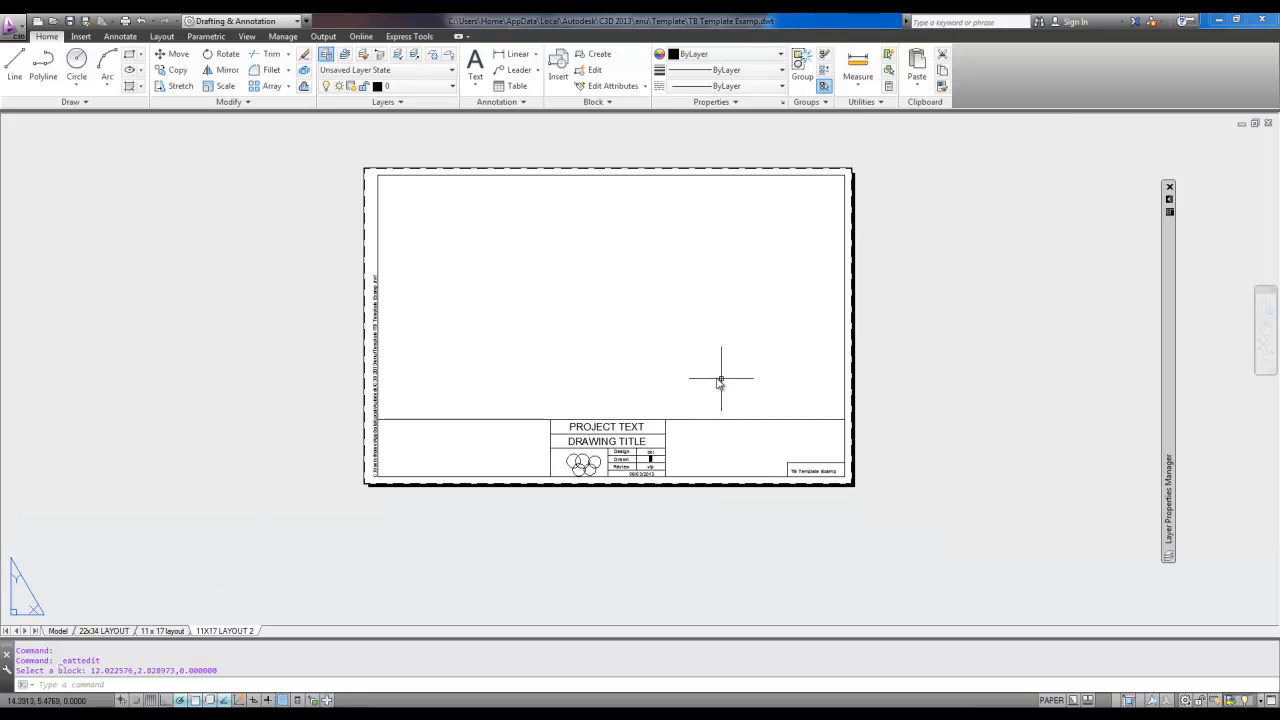
{"action": "scroll", "scroll_direction": "down", "scroll_amount": 3}
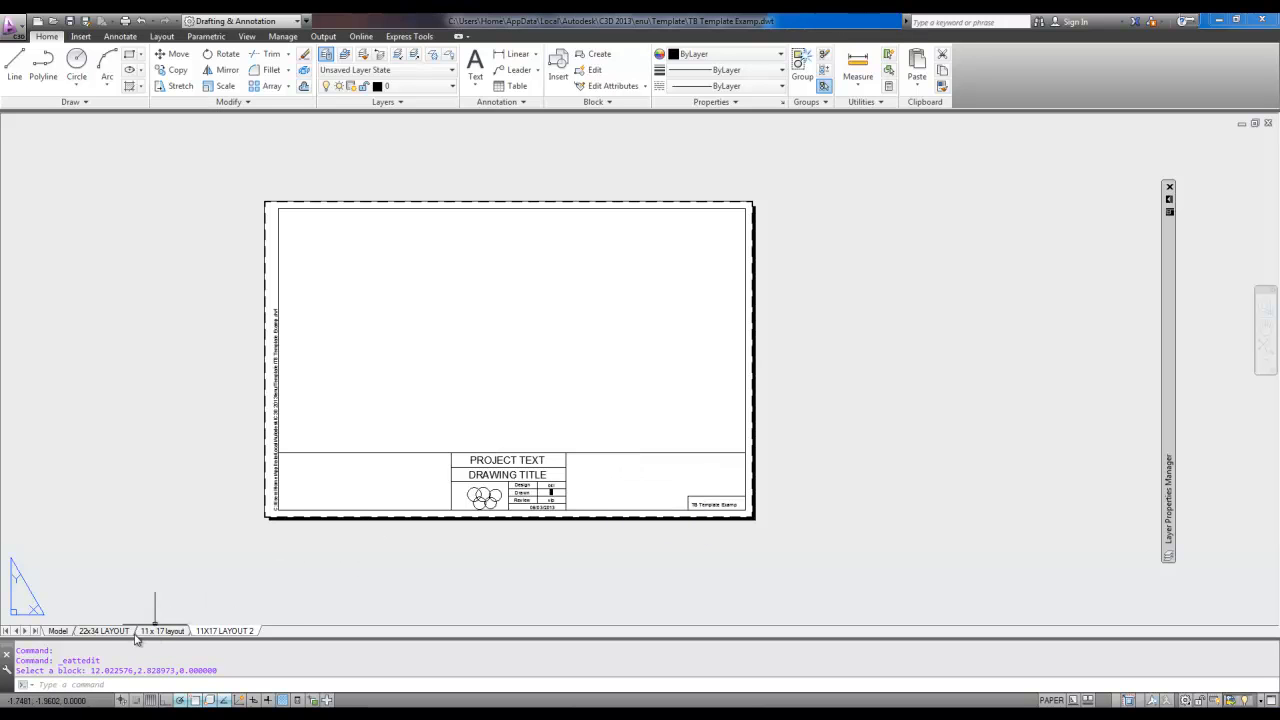
{"action": "left_click", "coordinate": [104, 630]}
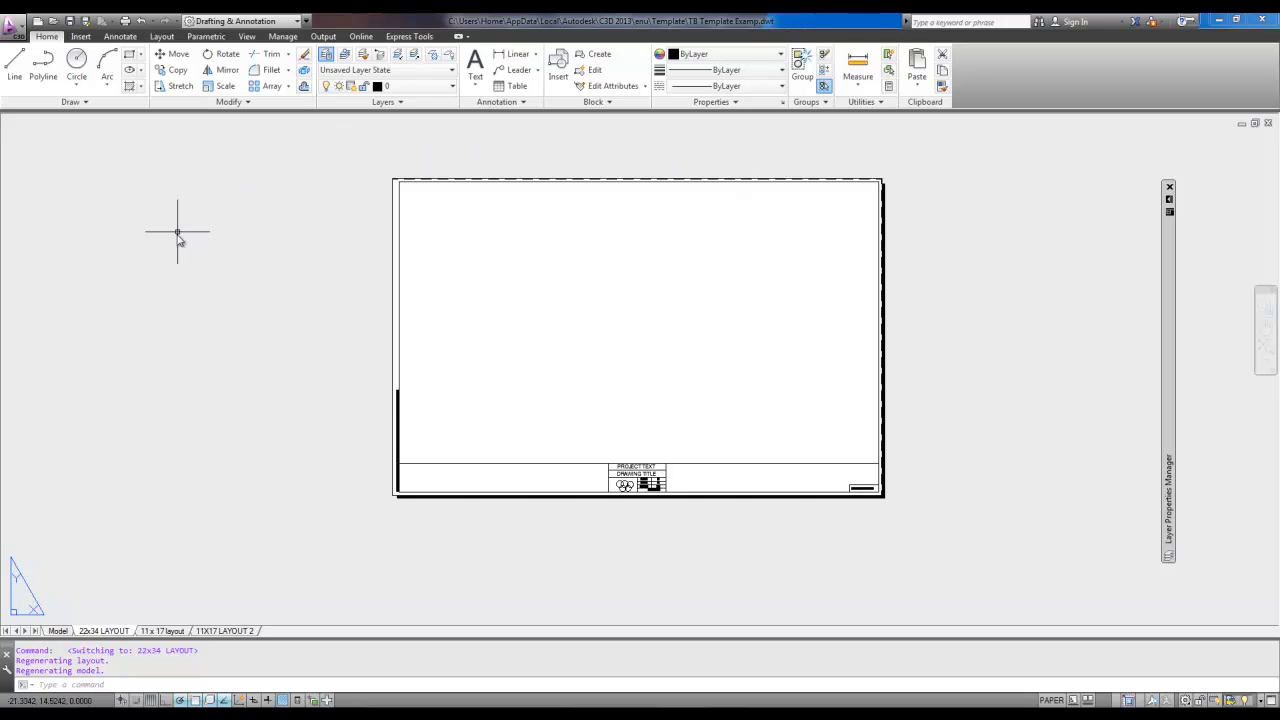
{"action": "mouse_move", "coordinate": [919, 277]}
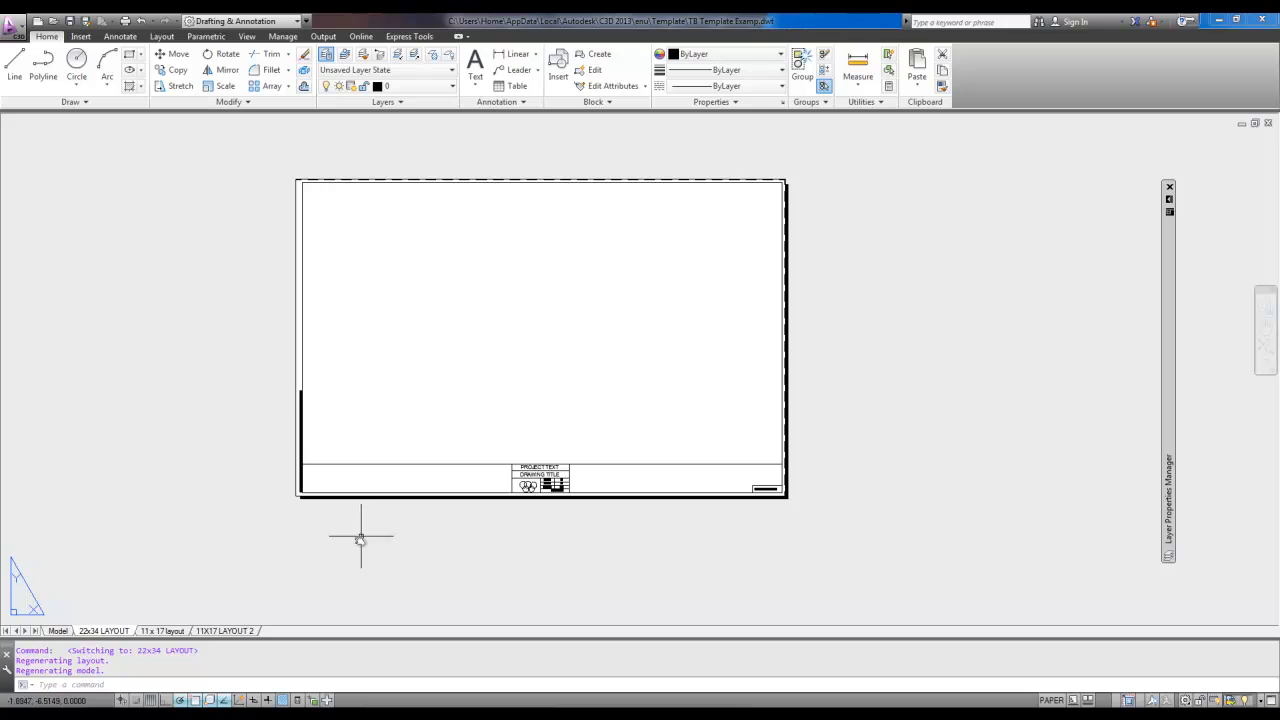
{"action": "left_click", "coordinate": [225, 631]}
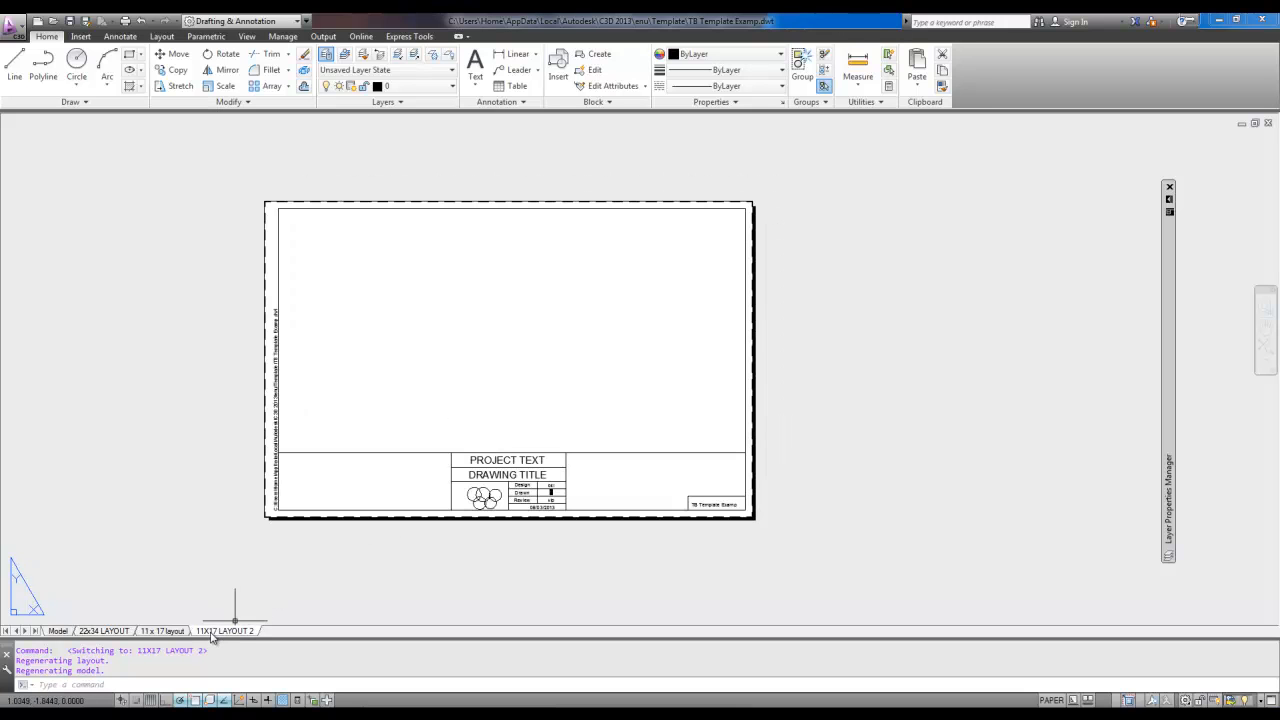
{"action": "mouse_move", "coordinate": [132, 345]}
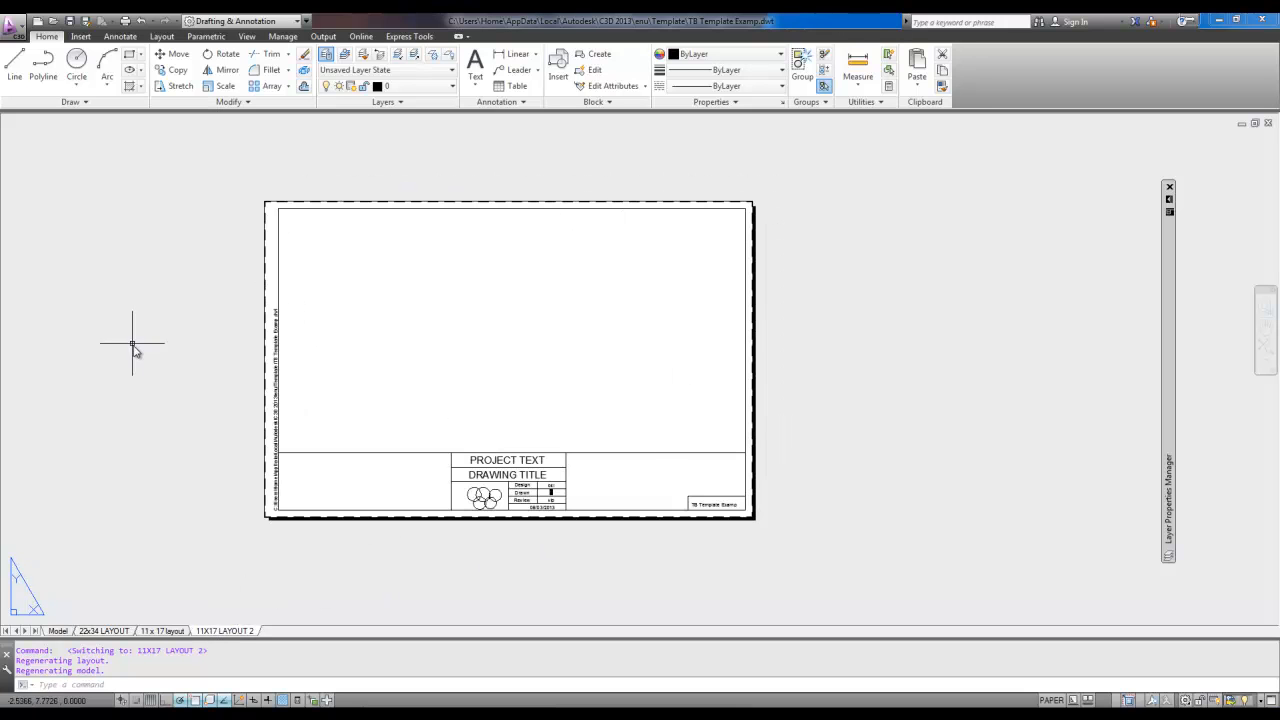
{"action": "mouse_move", "coordinate": [783, 410]}
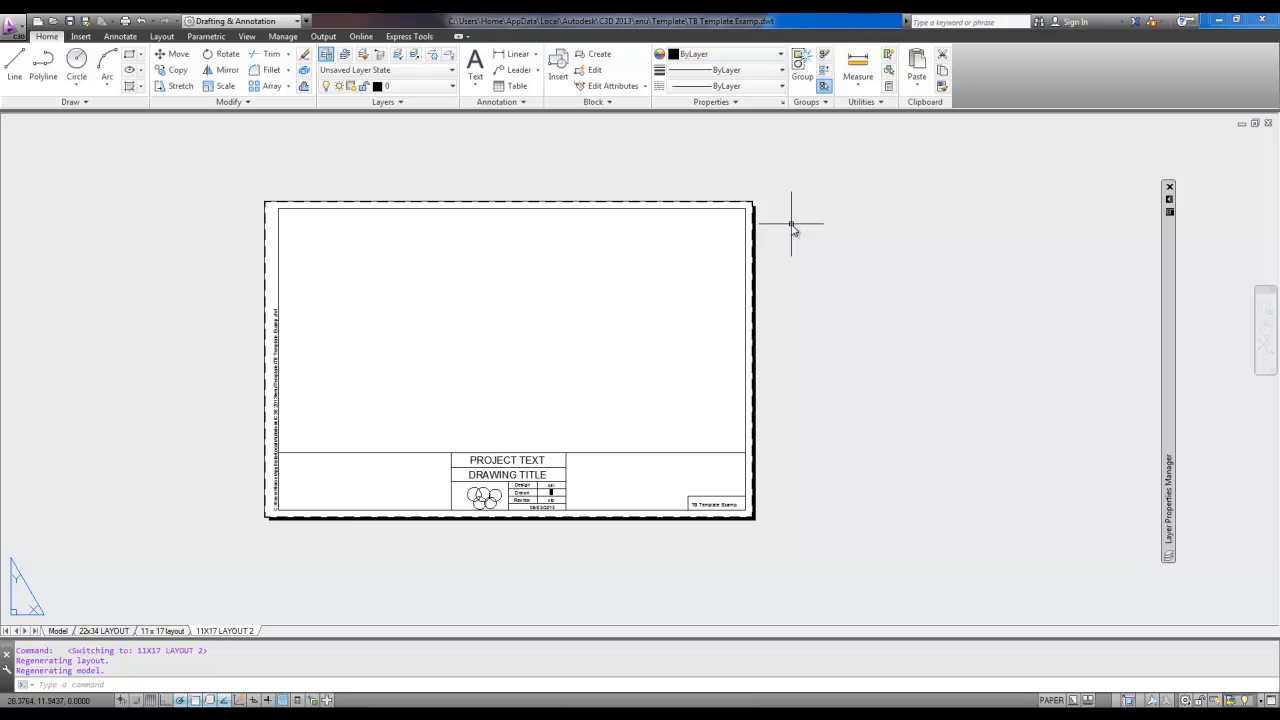
{"action": "mouse_move", "coordinate": [657, 180]}
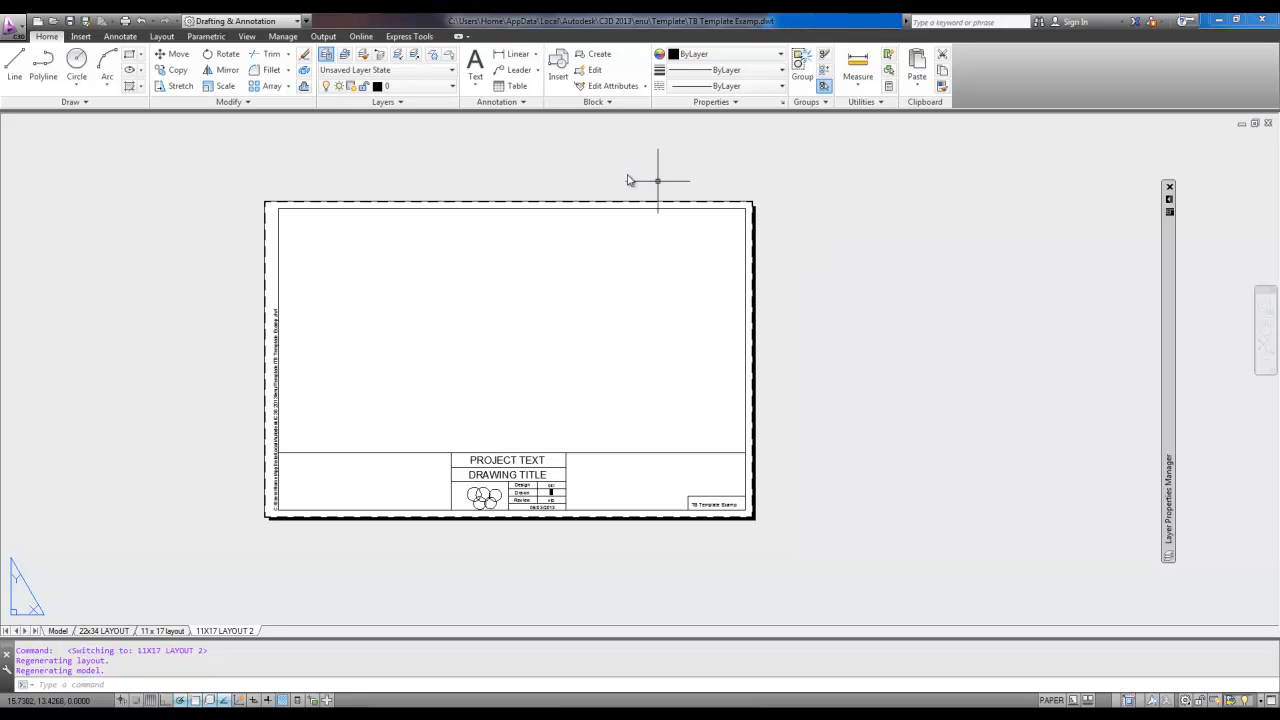
{"action": "mouse_move", "coordinate": [232, 267]}
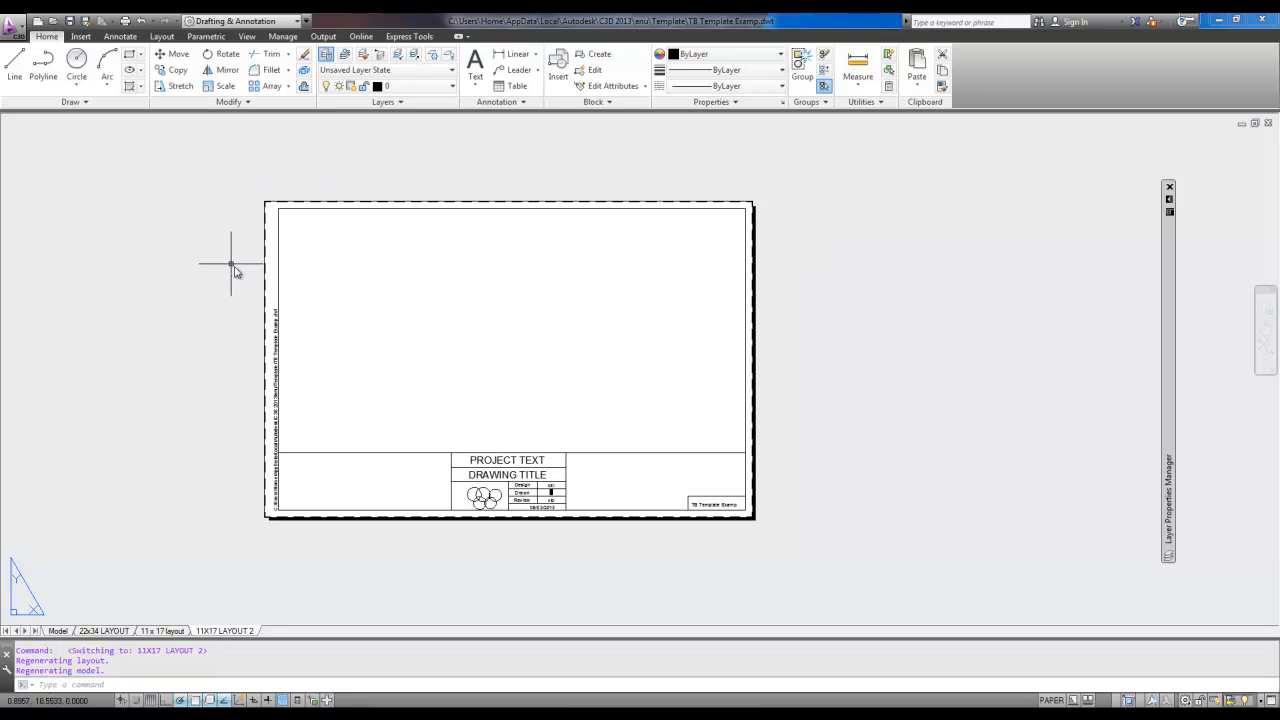
{"action": "mouse_move", "coordinate": [331, 437]}
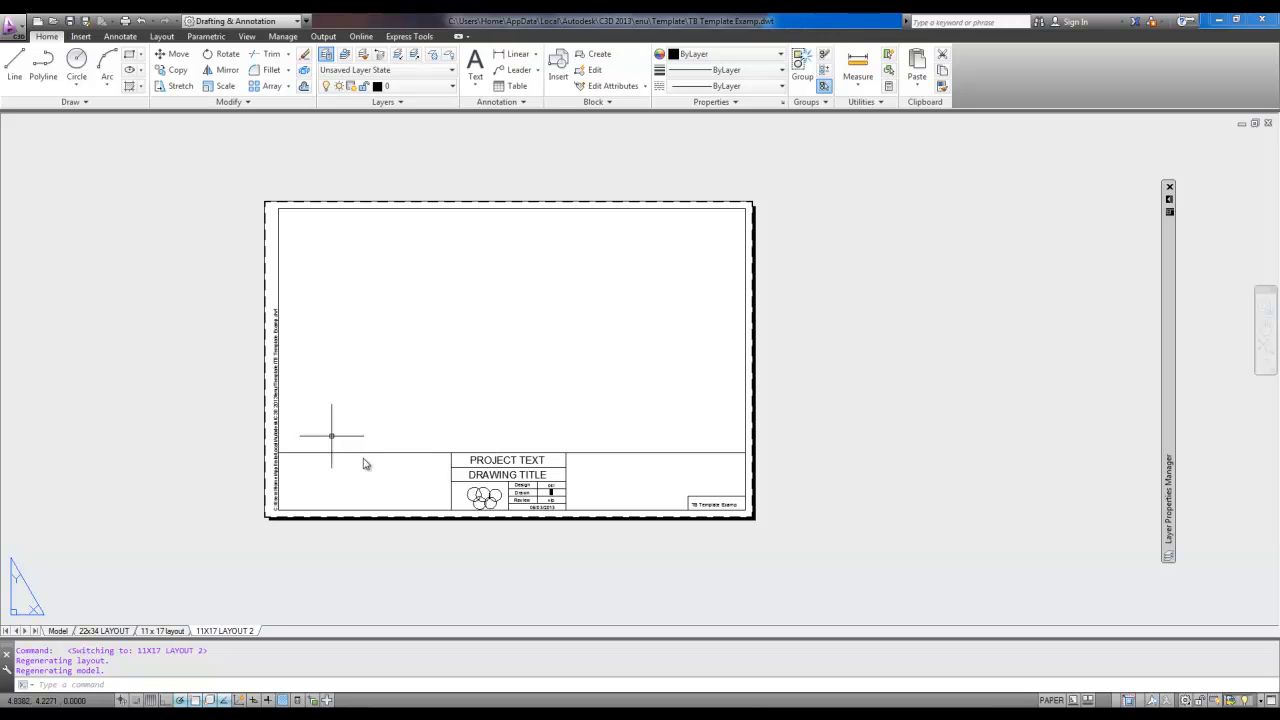
{"action": "mouse_move", "coordinate": [373, 462]}
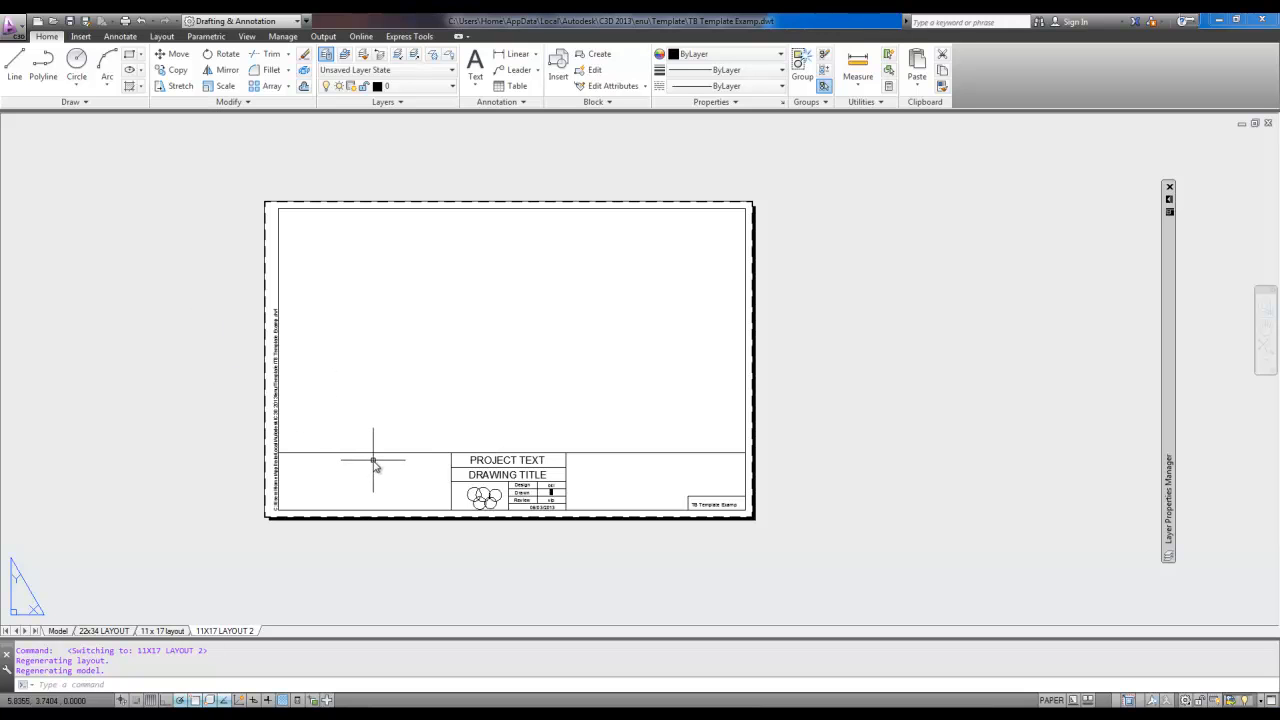
{"action": "mouse_move", "coordinate": [687, 527]}
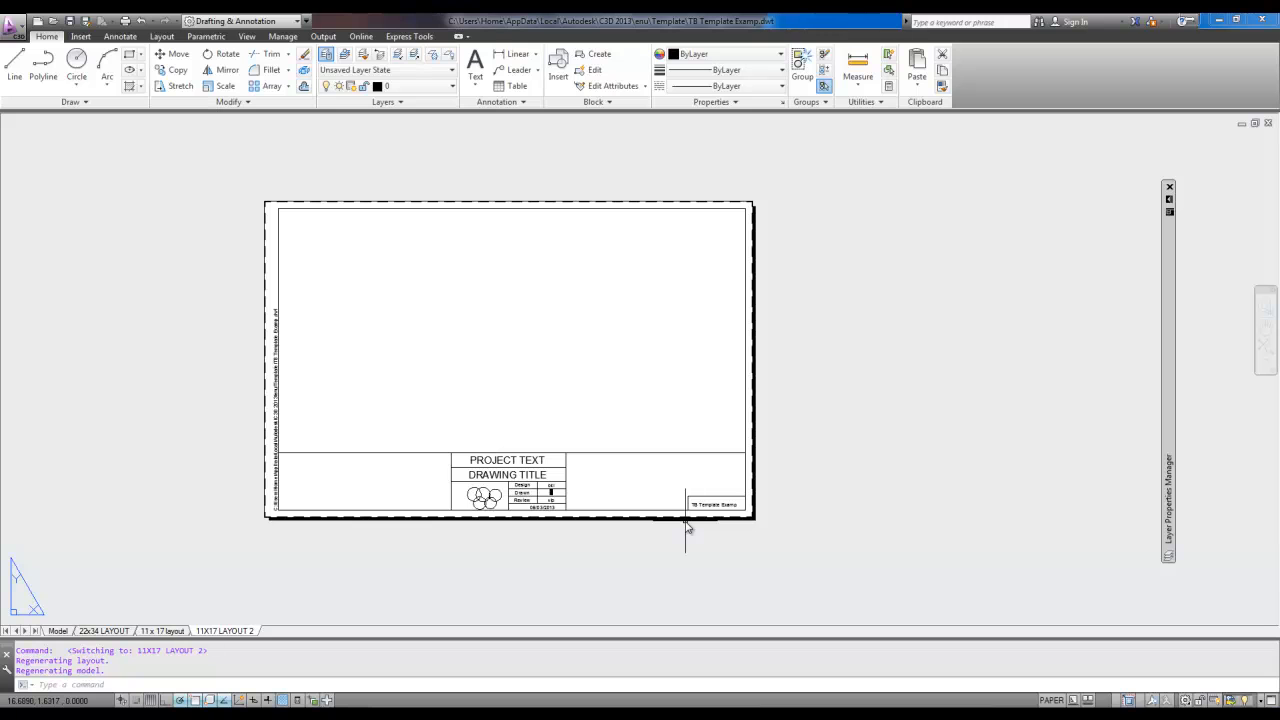
{"action": "mouse_move", "coordinate": [823, 550]}
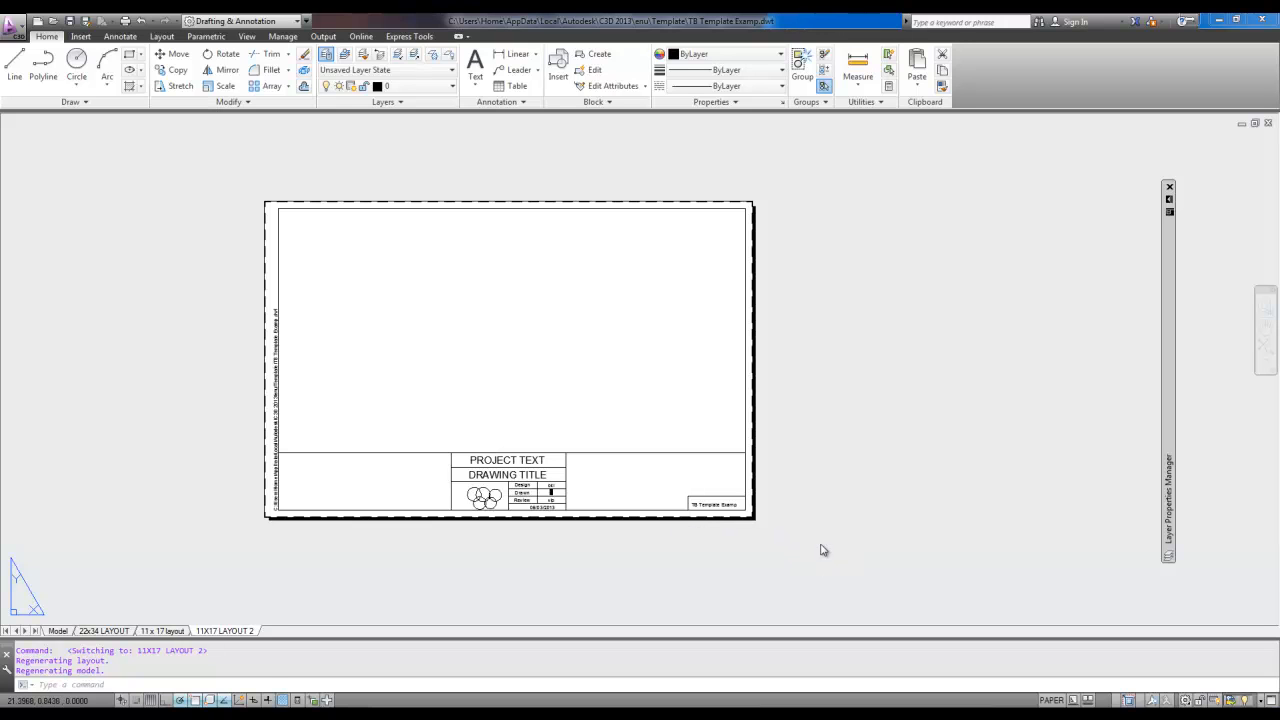